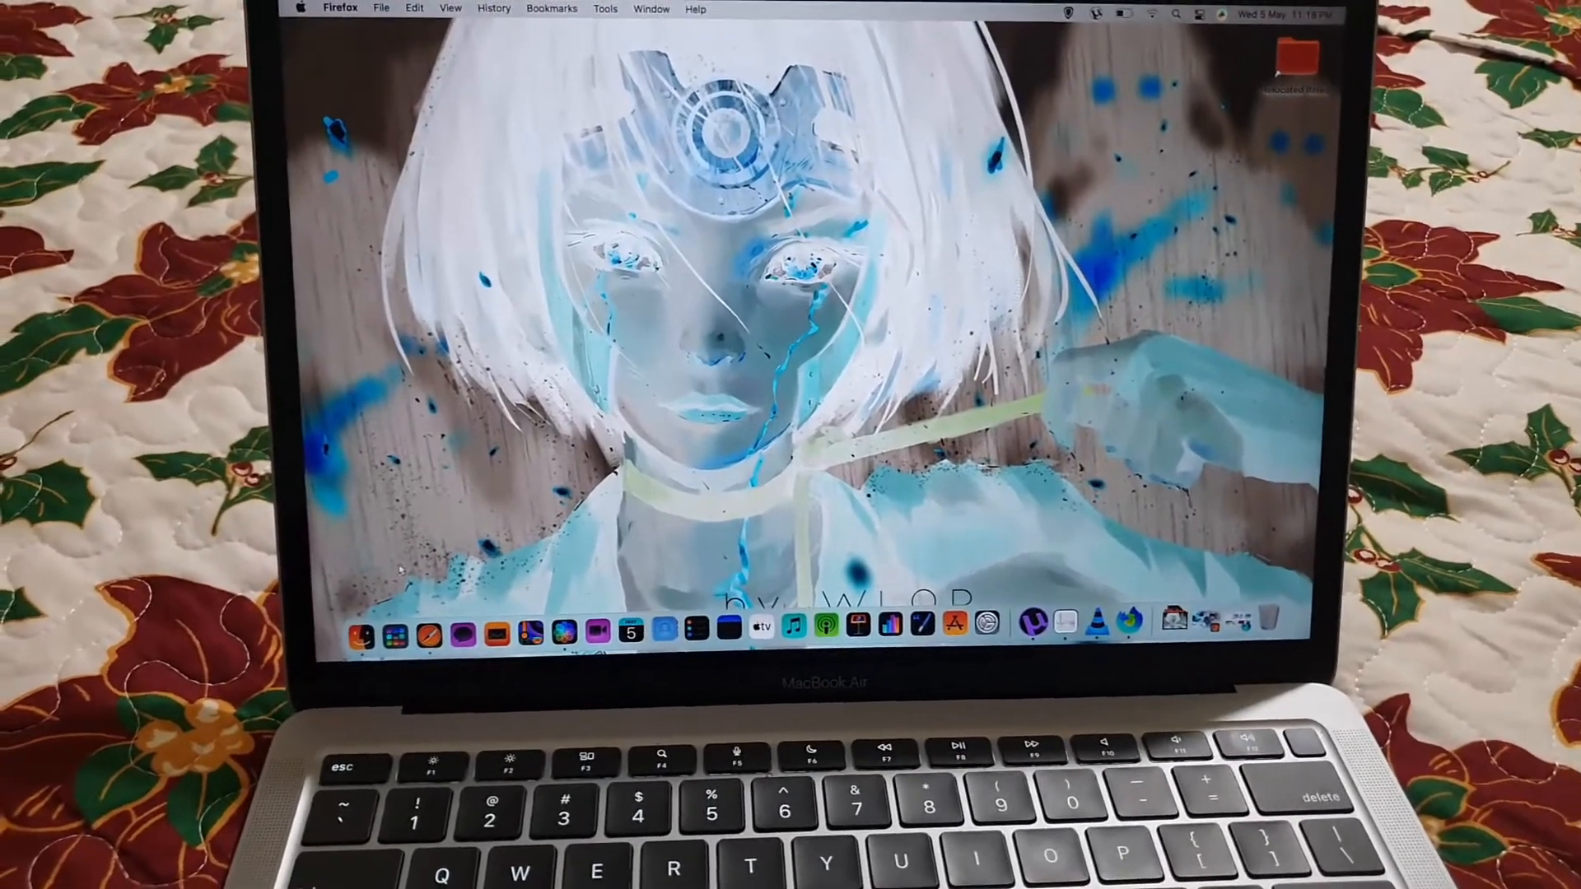
Launch System Preferences from the Apple menu while colours remain inverted
{"action": "left_click", "coordinate": [376, 636]}
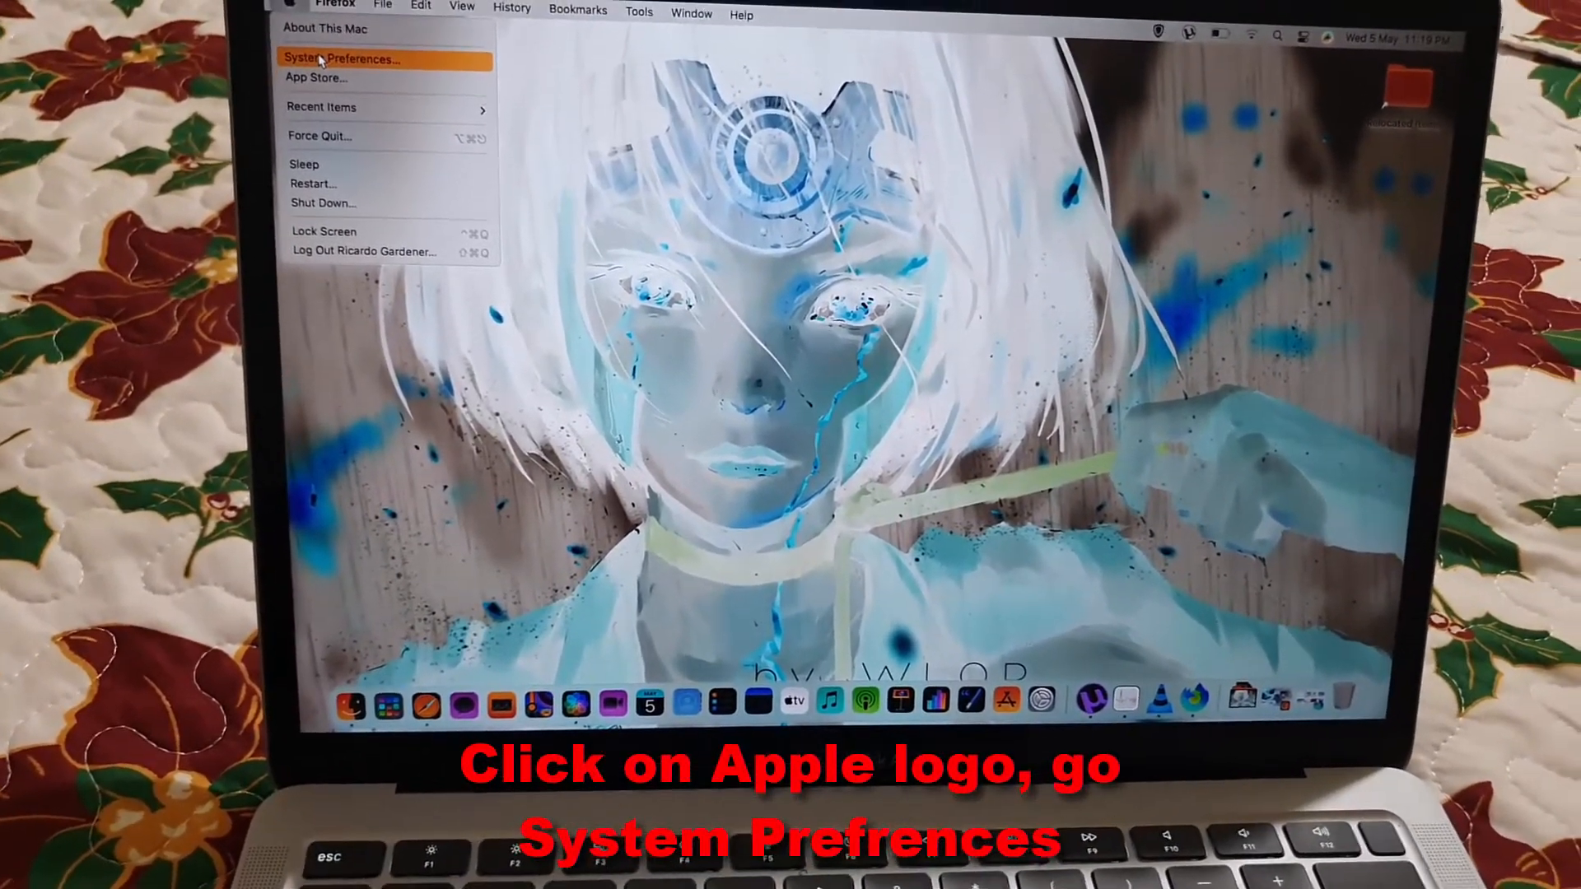
{"action": "left_click", "coordinate": [340, 58]}
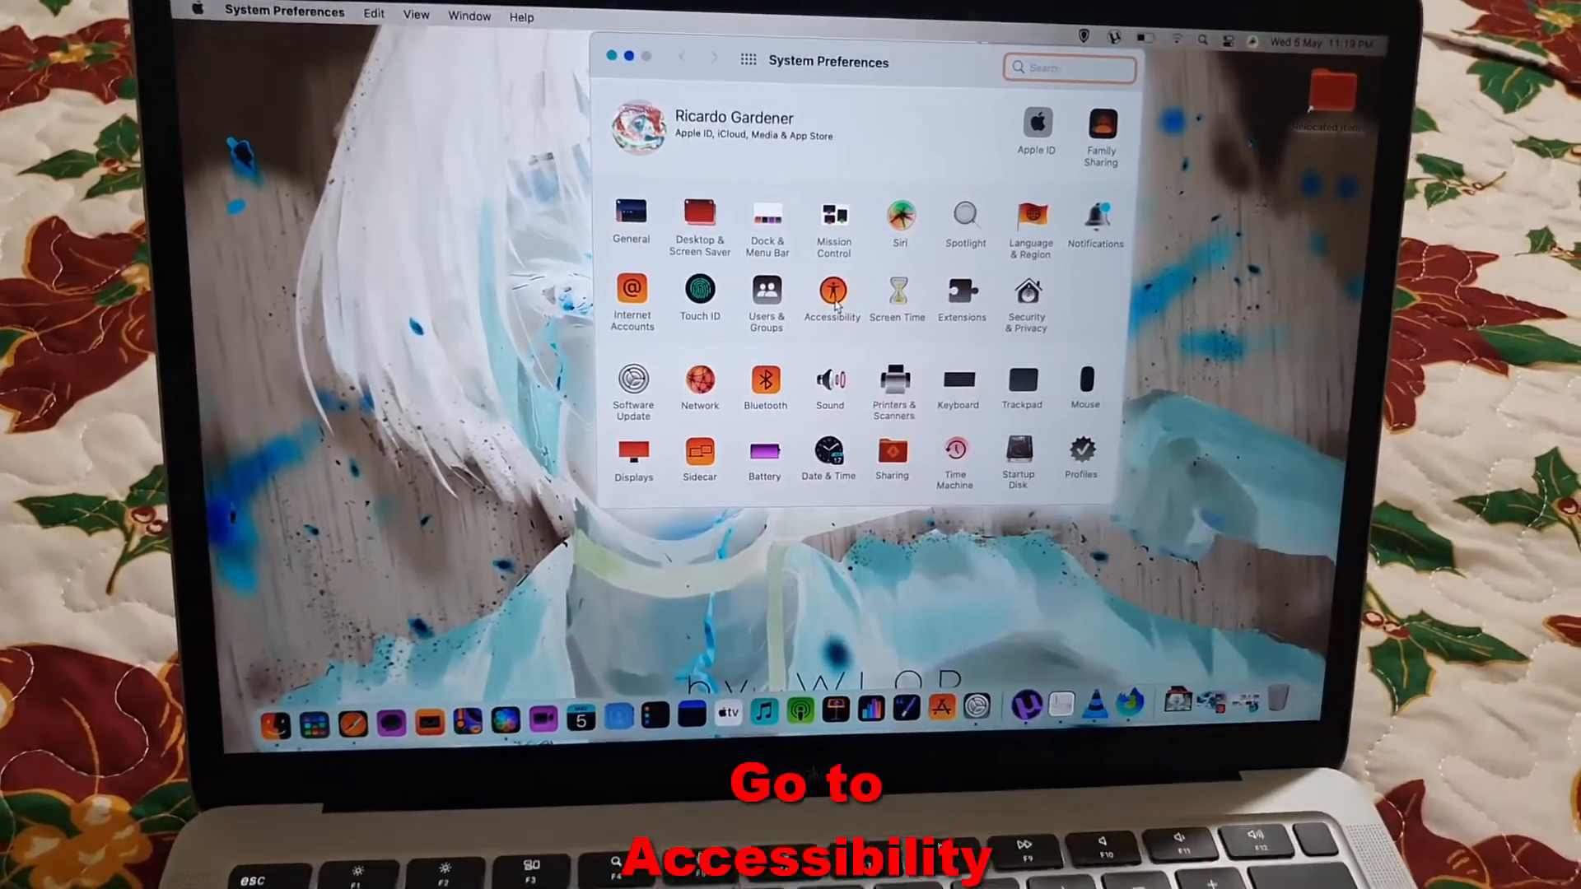
Go into the Accessibility pane listing Vision and Hearing categories
{"action": "left_click", "coordinate": [833, 298]}
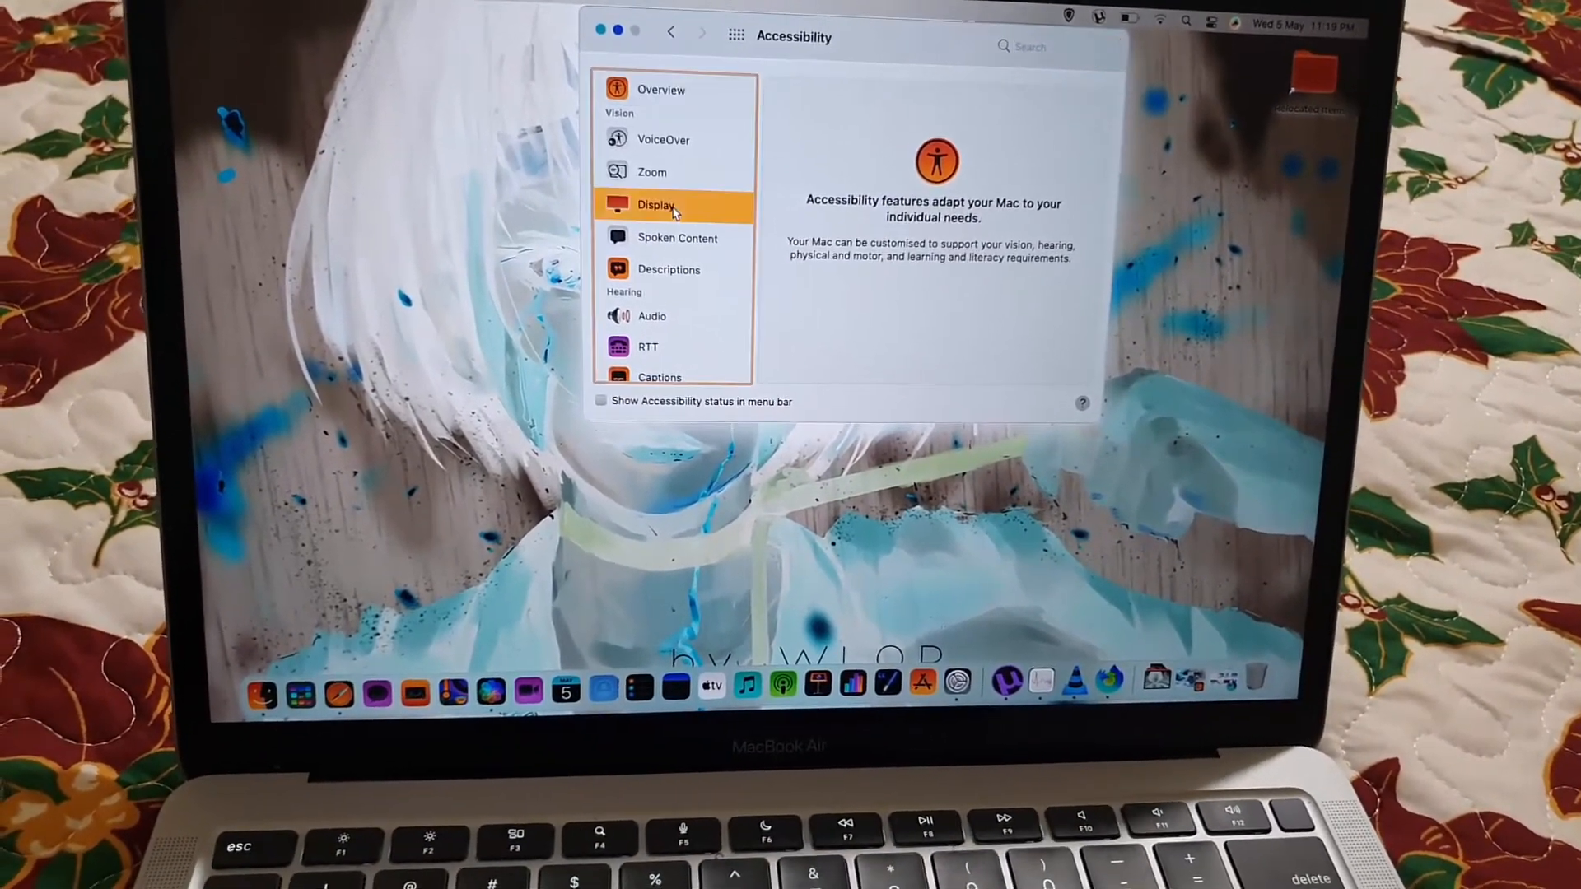
In Accessibility > Display, uncheck Invert colours to restore normal screen colours
{"action": "left_click", "coordinate": [656, 206]}
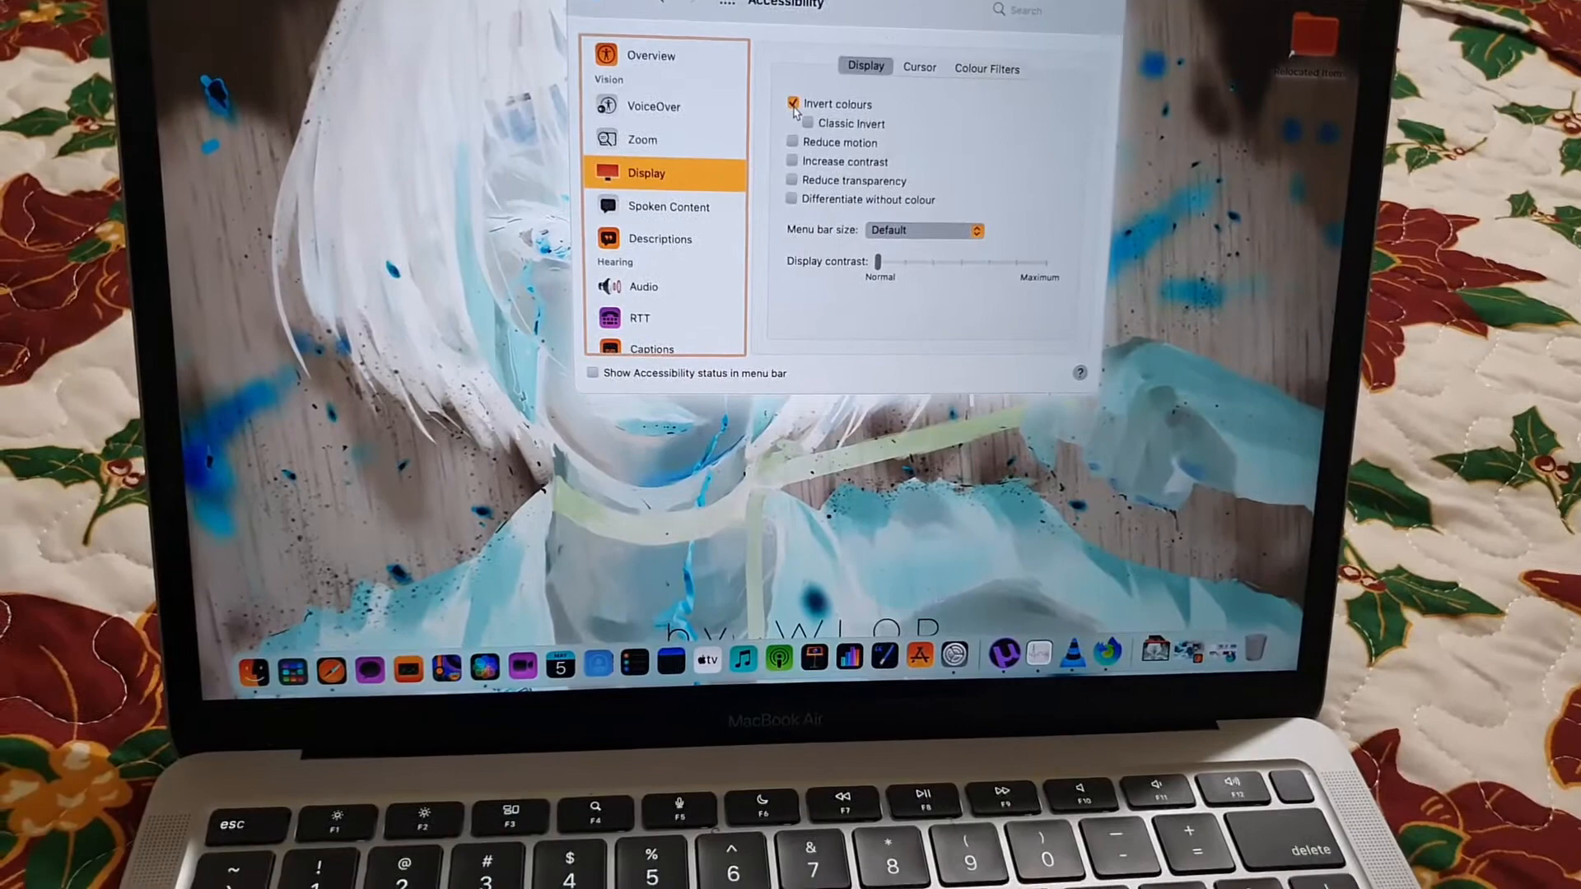
{"action": "left_click", "coordinate": [792, 104]}
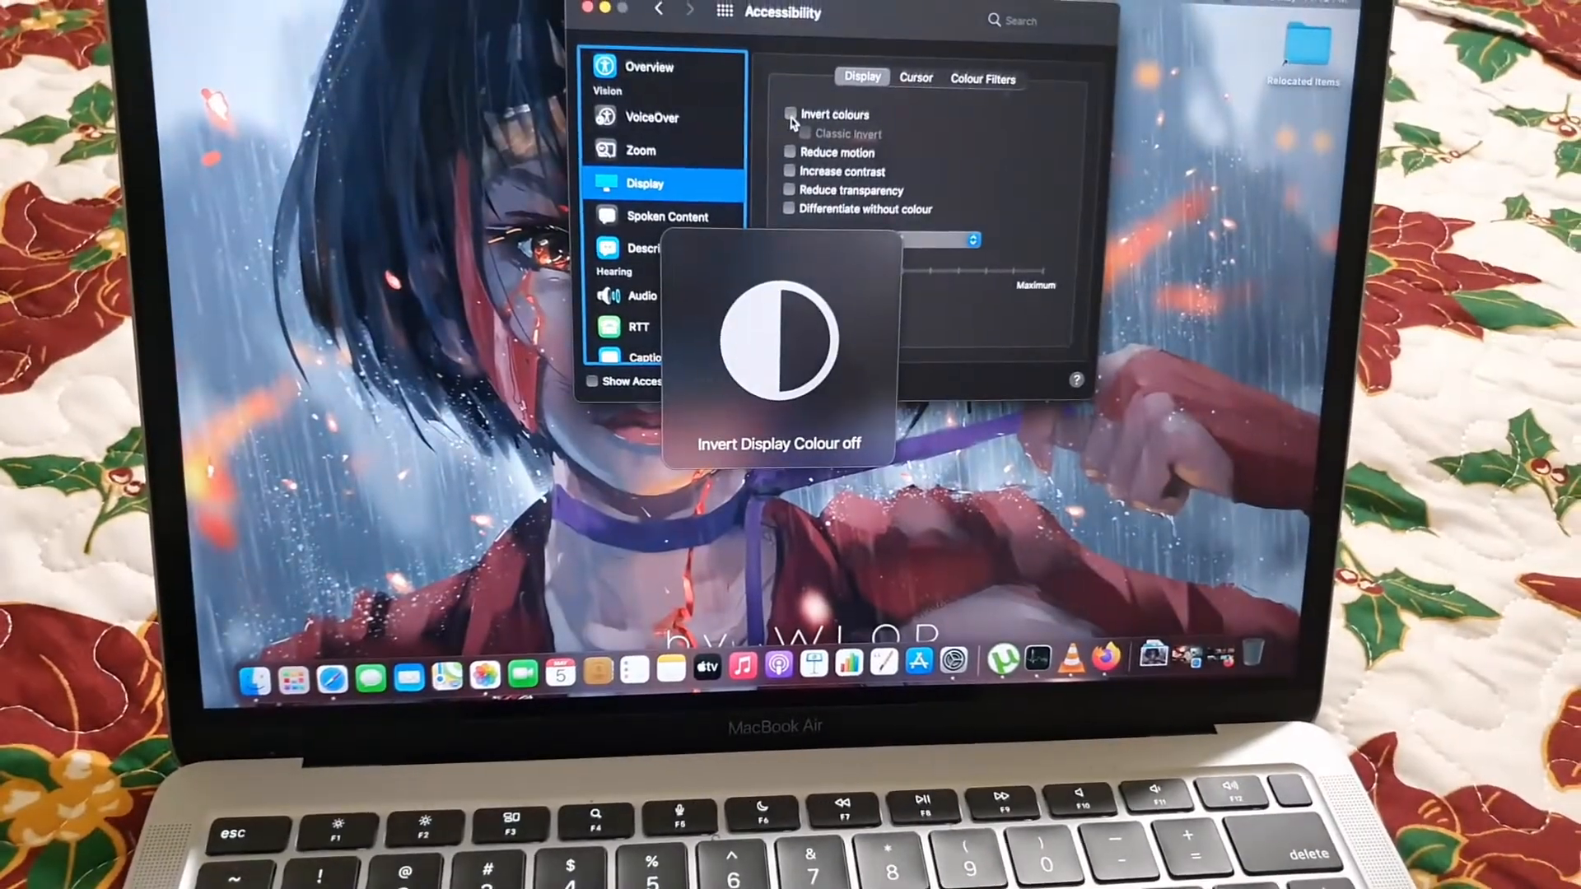